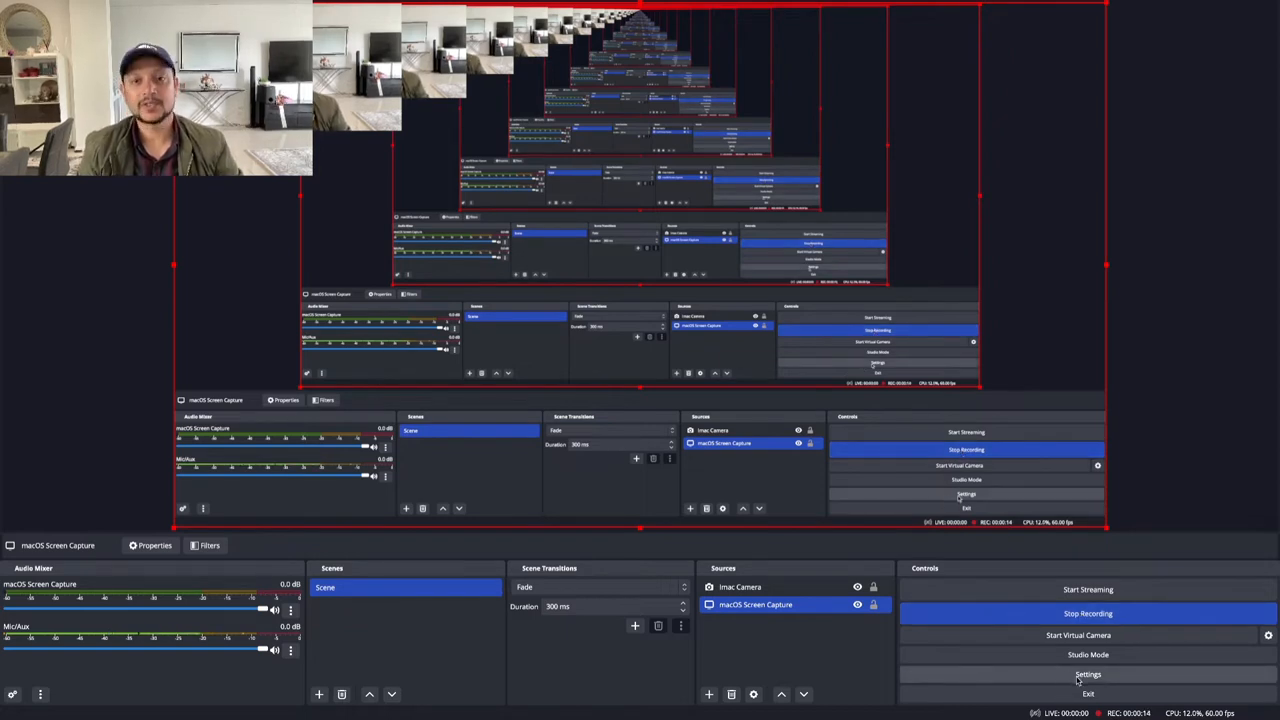
Turn off 'Hide cursor over projectors' in General > Projectors and apply the settings
{"action": "left_click", "coordinate": [1088, 674]}
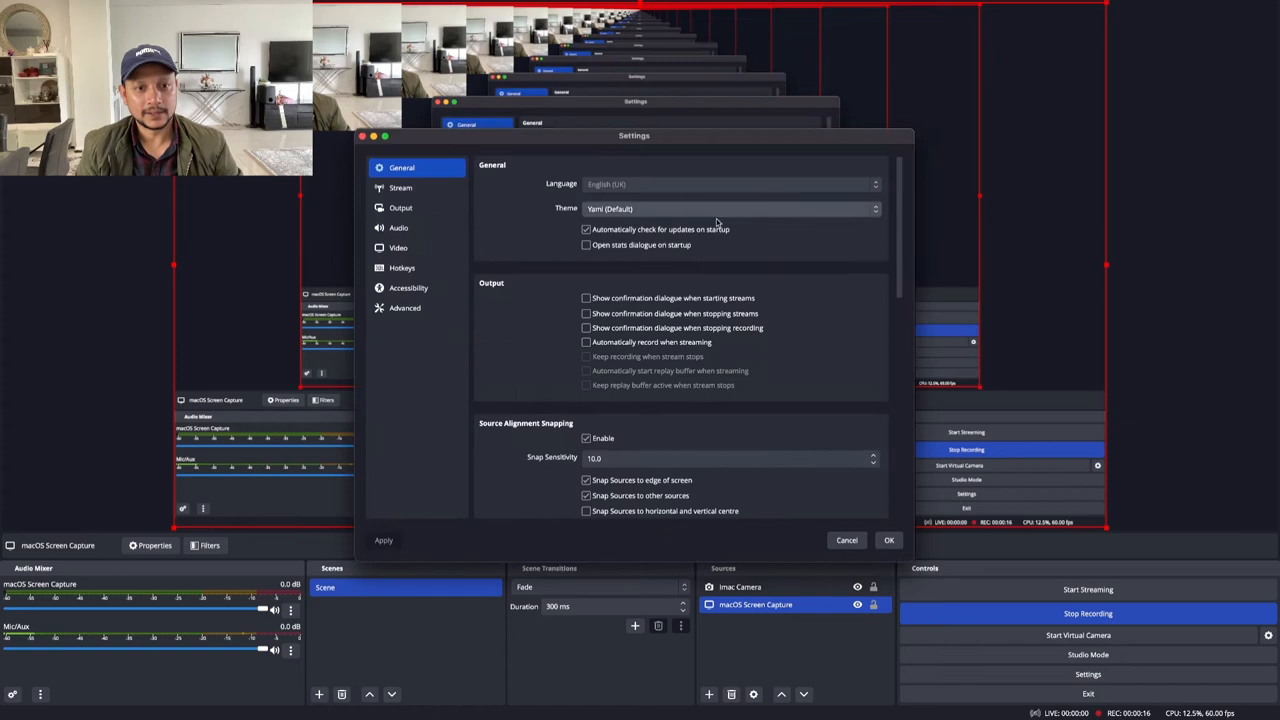
{"action": "scroll", "scroll_direction": "down", "scroll_amount": 3}
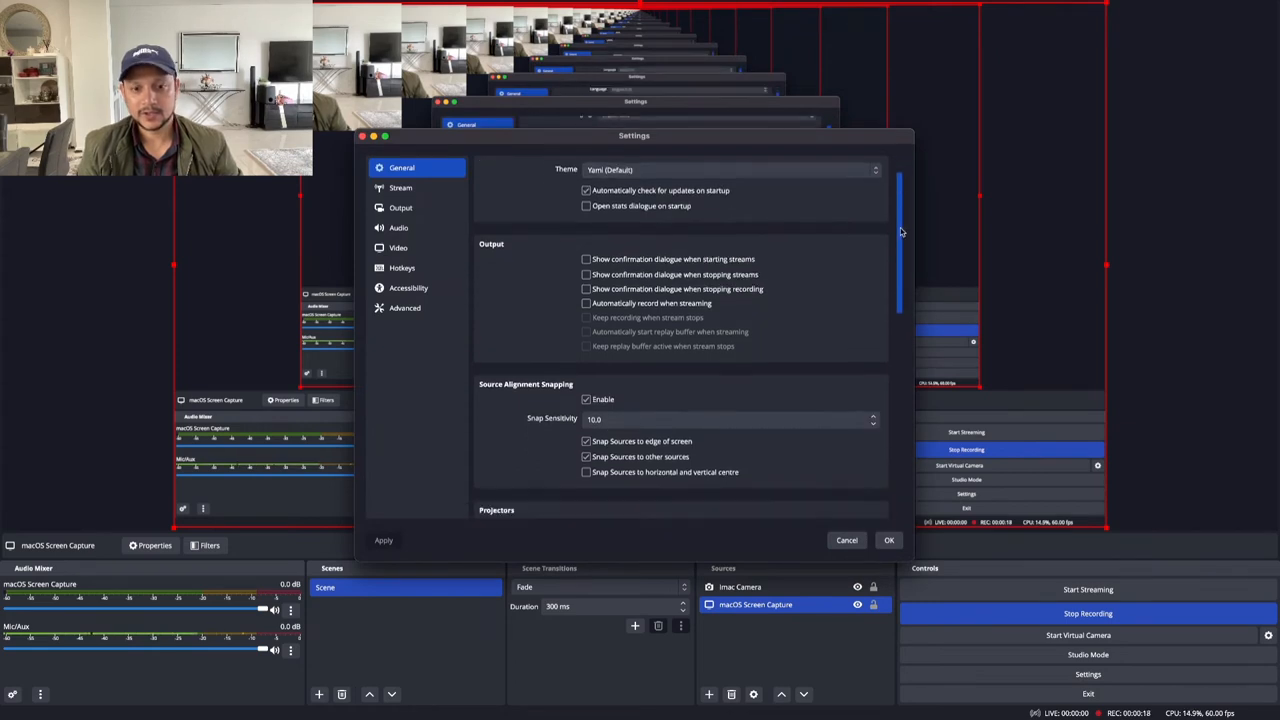
{"action": "scroll", "scroll_direction": "down", "scroll_amount": 3}
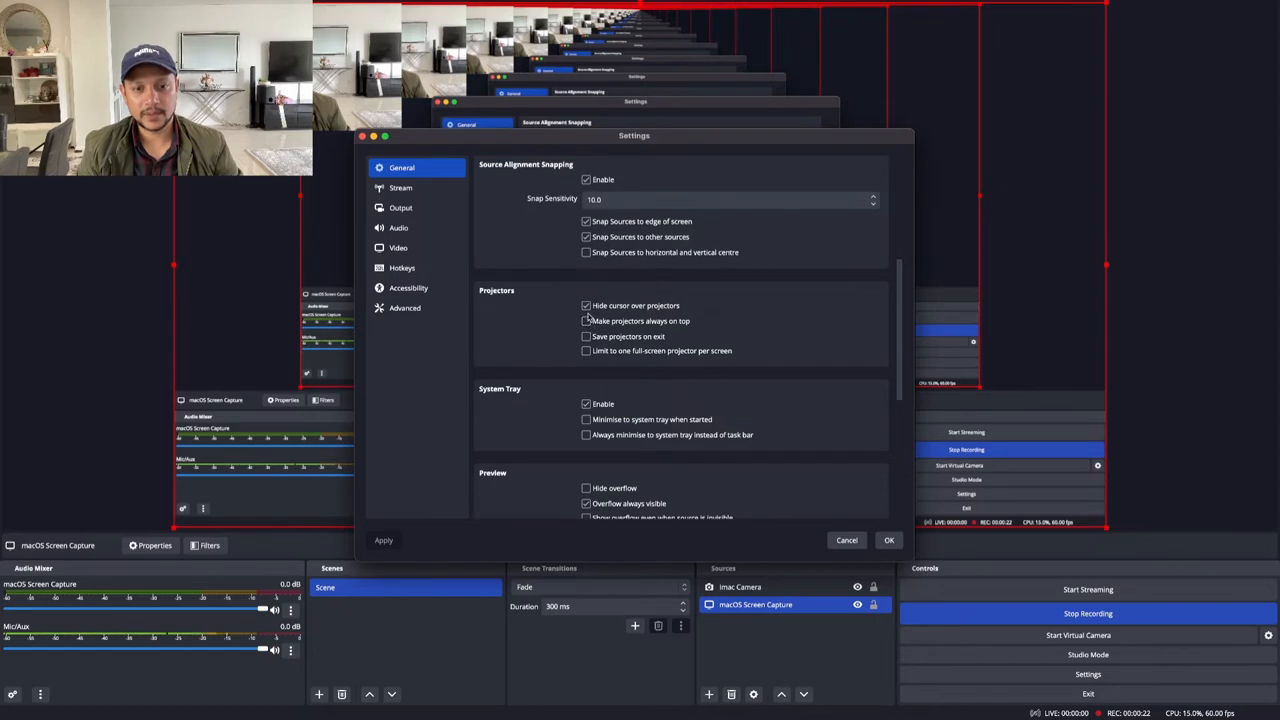
{"action": "left_click", "coordinate": [586, 304]}
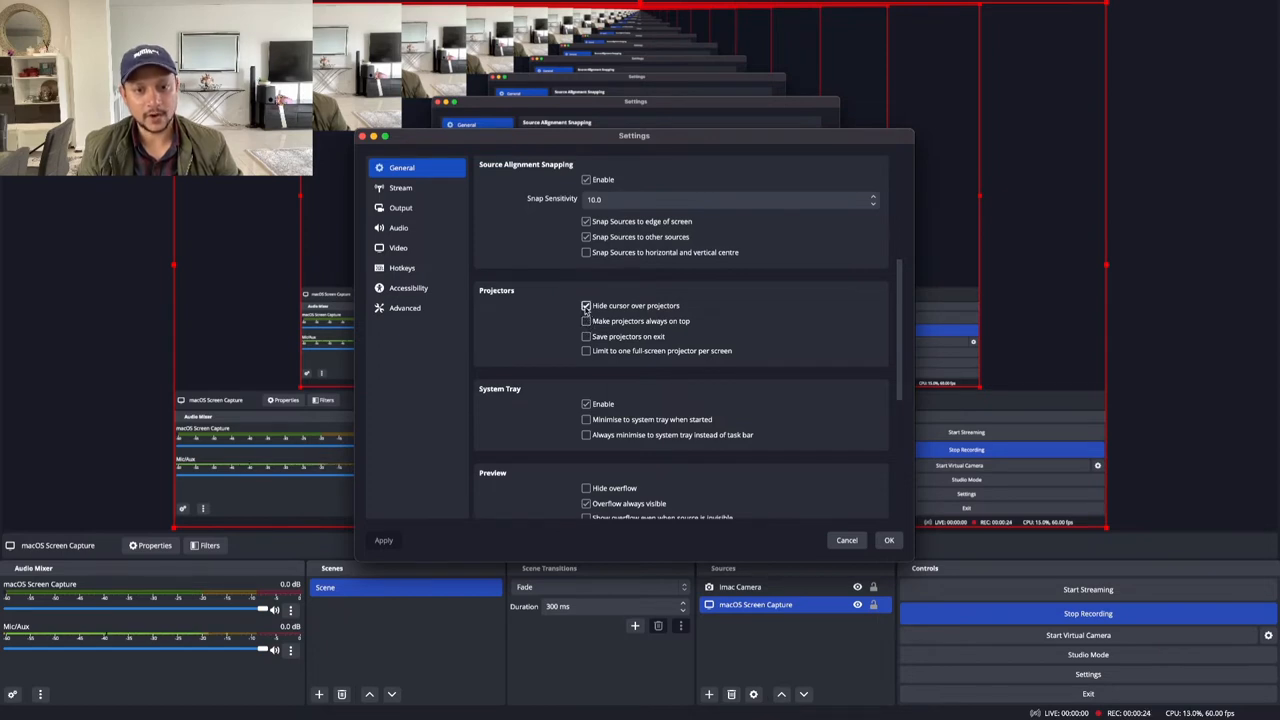
{"action": "left_click", "coordinate": [586, 304]}
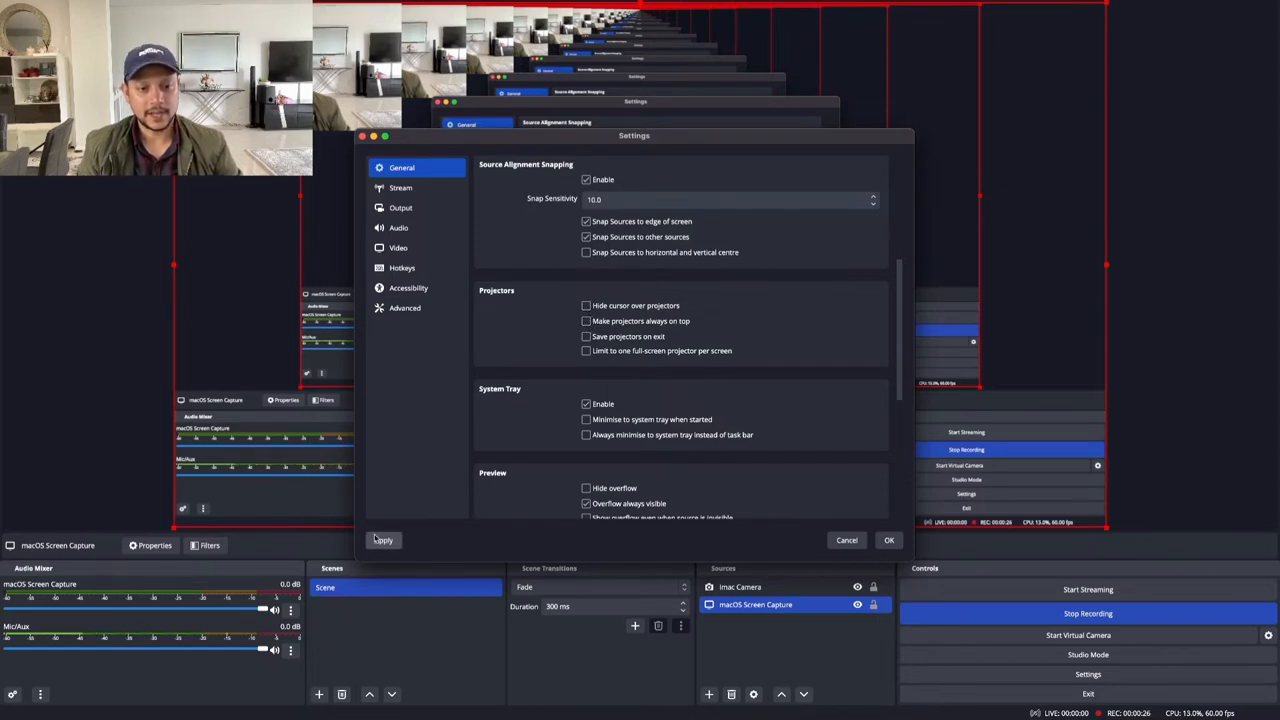
{"action": "left_click", "coordinate": [888, 540]}
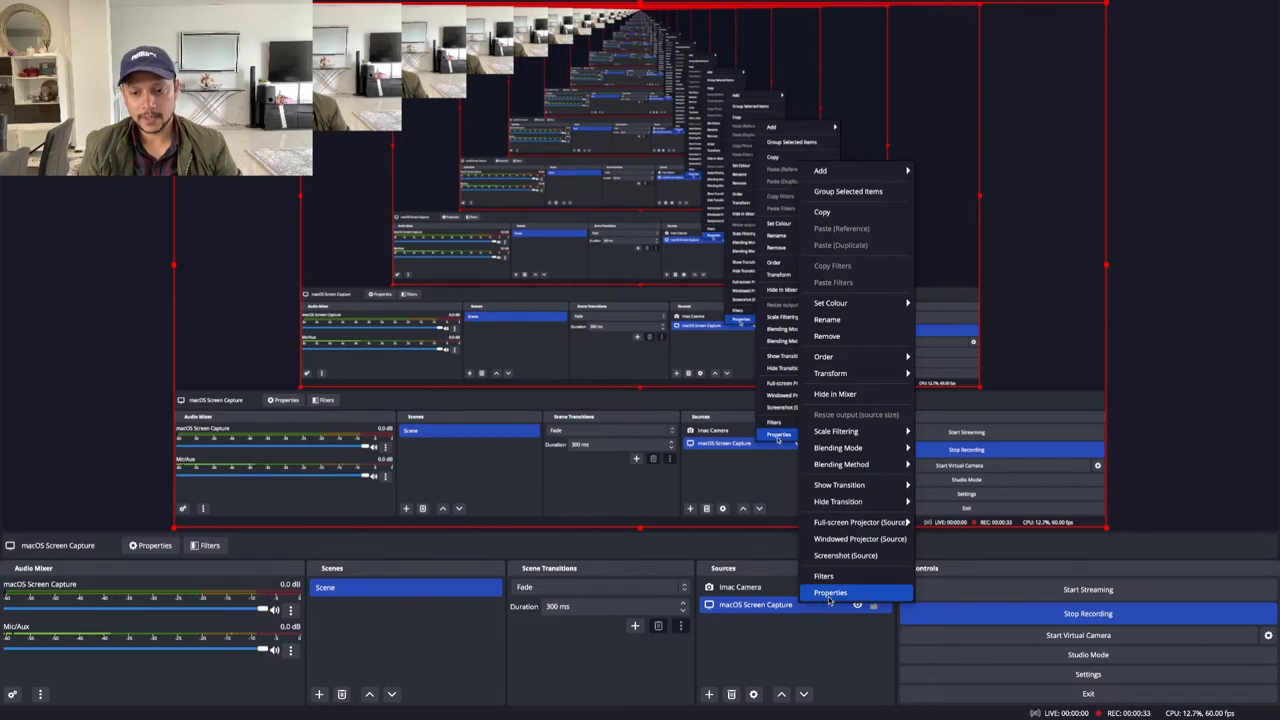
Enable 'Show cursor' in the macOS Screen Capture source properties and confirm with OK
{"action": "left_click", "coordinate": [832, 592]}
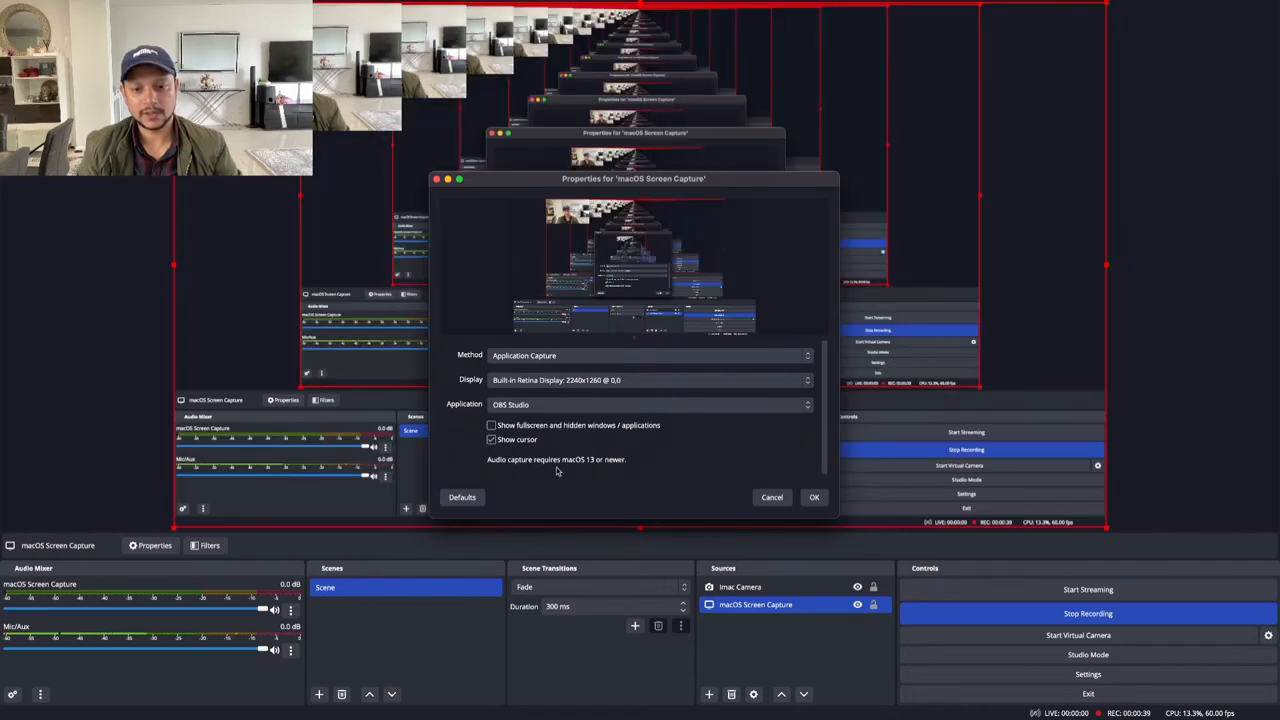
{"action": "left_click", "coordinate": [814, 496]}
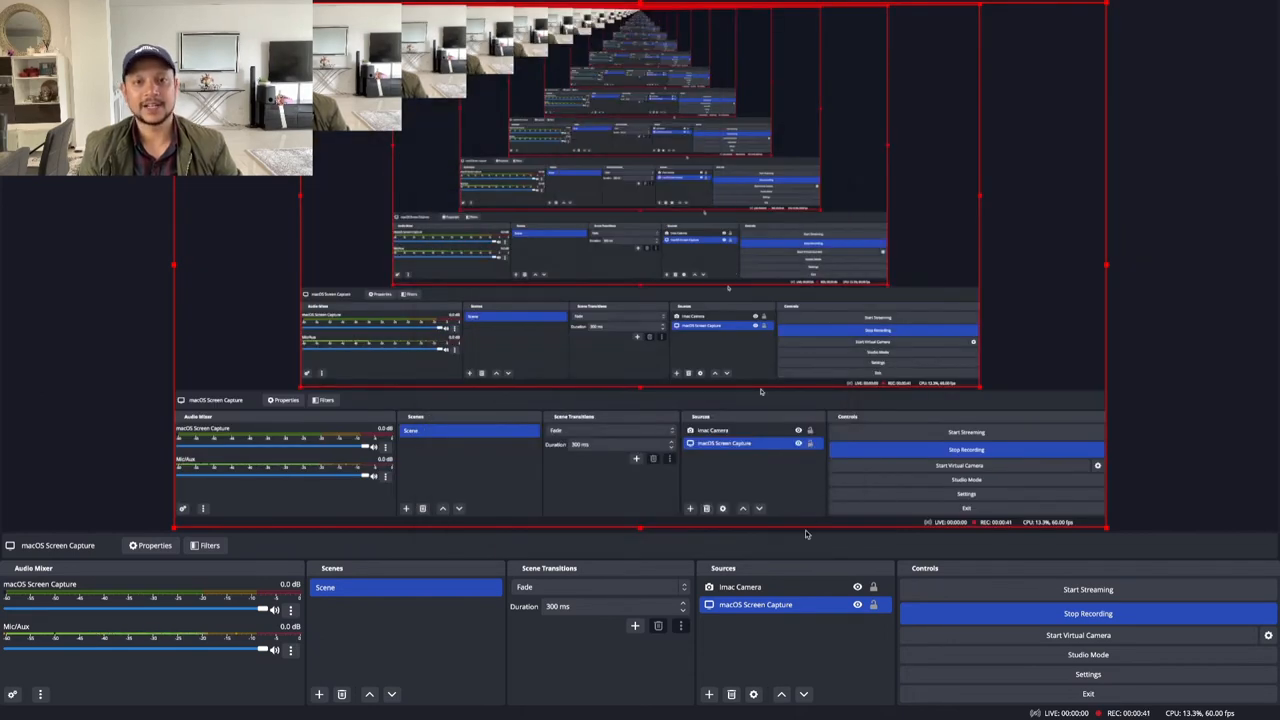